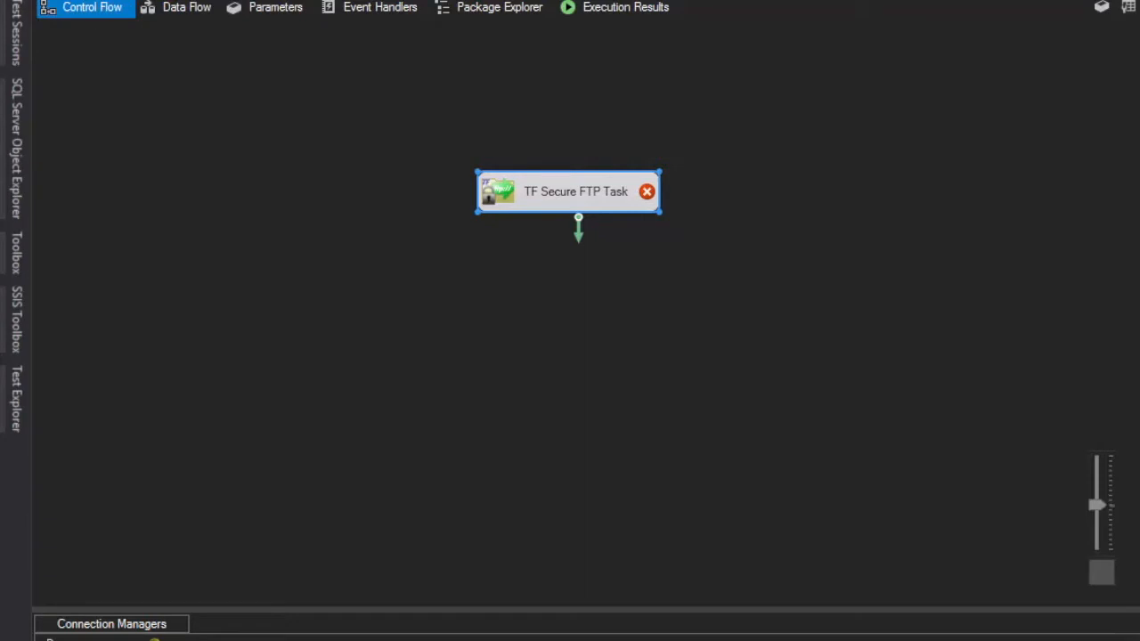
{"action": "mouse_move", "coordinate": [894, 189]}
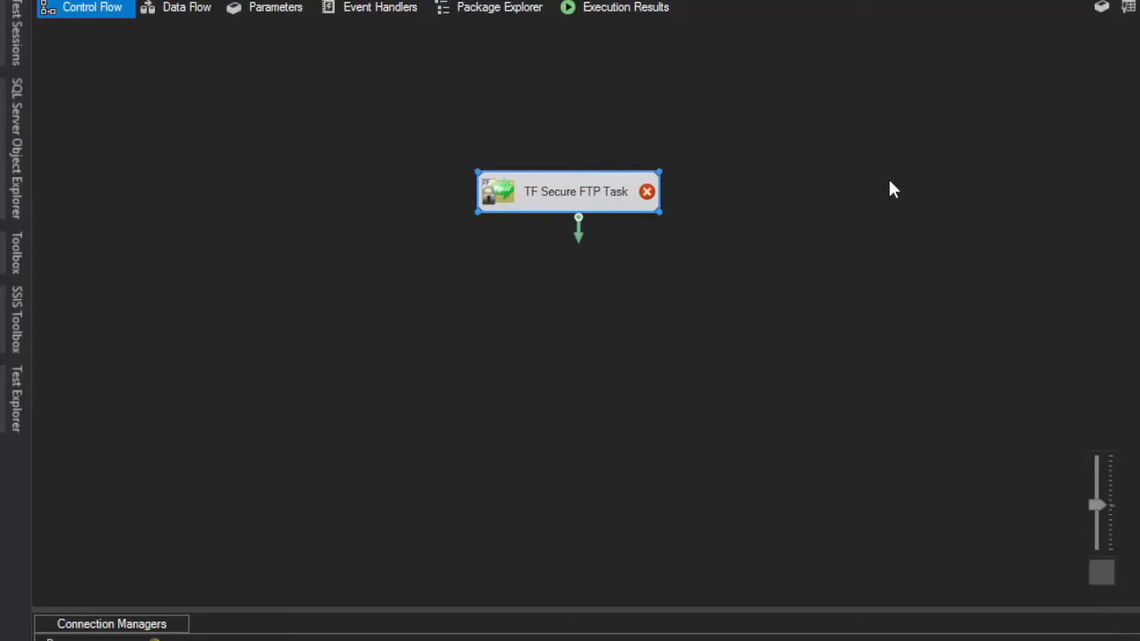
- Set the Secure FTP Task to Download directory from server into the c:\ssis\xmlfiles connection with Overwrite local file(s)
{"action": "double_click", "coordinate": [570, 192]}
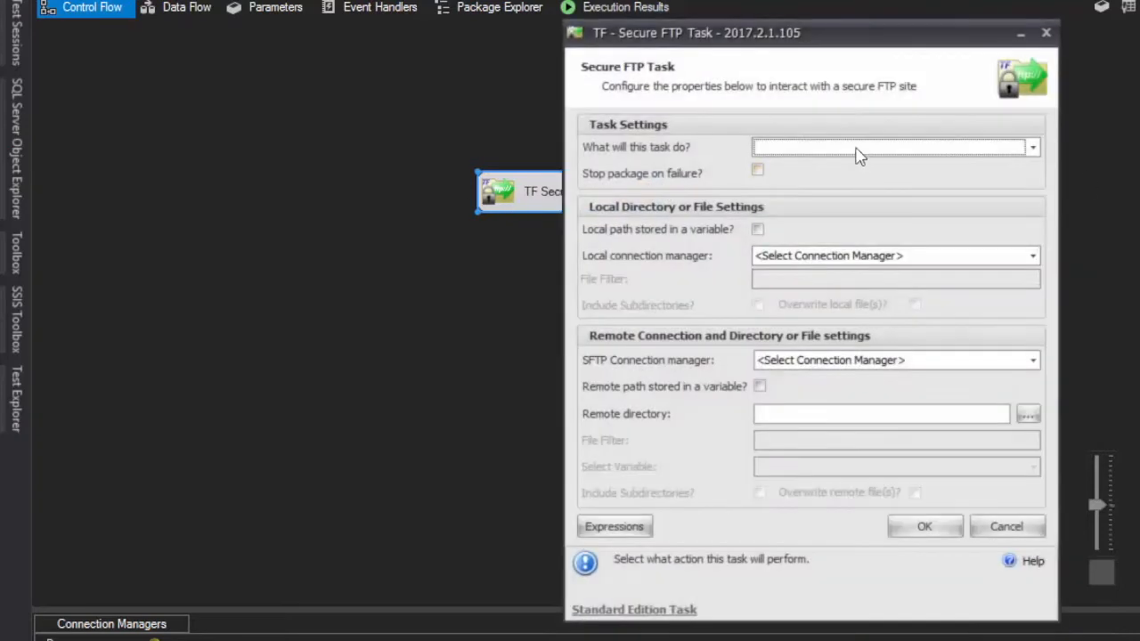
{"action": "left_click", "coordinate": [1031, 146]}
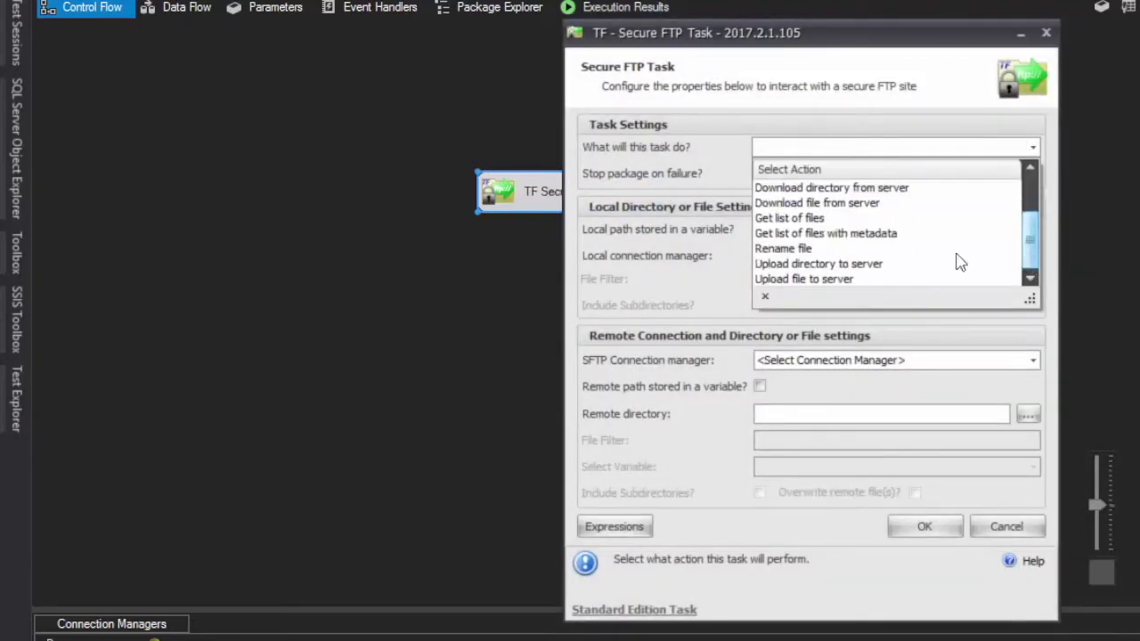
{"action": "left_click", "coordinate": [829, 187]}
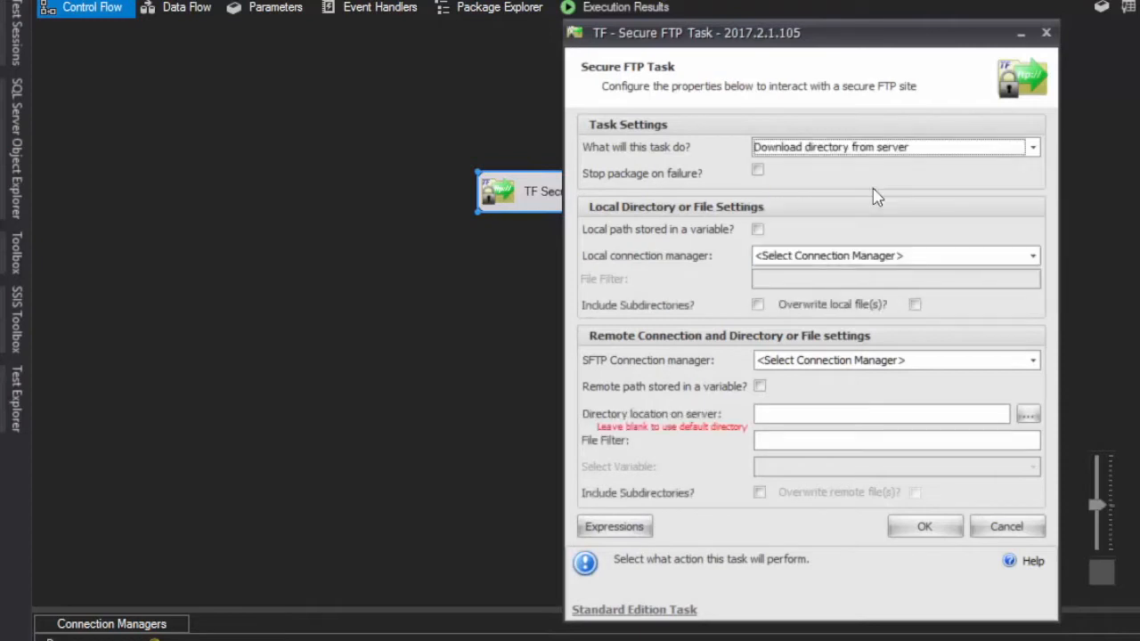
{"action": "left_click", "coordinate": [1033, 257]}
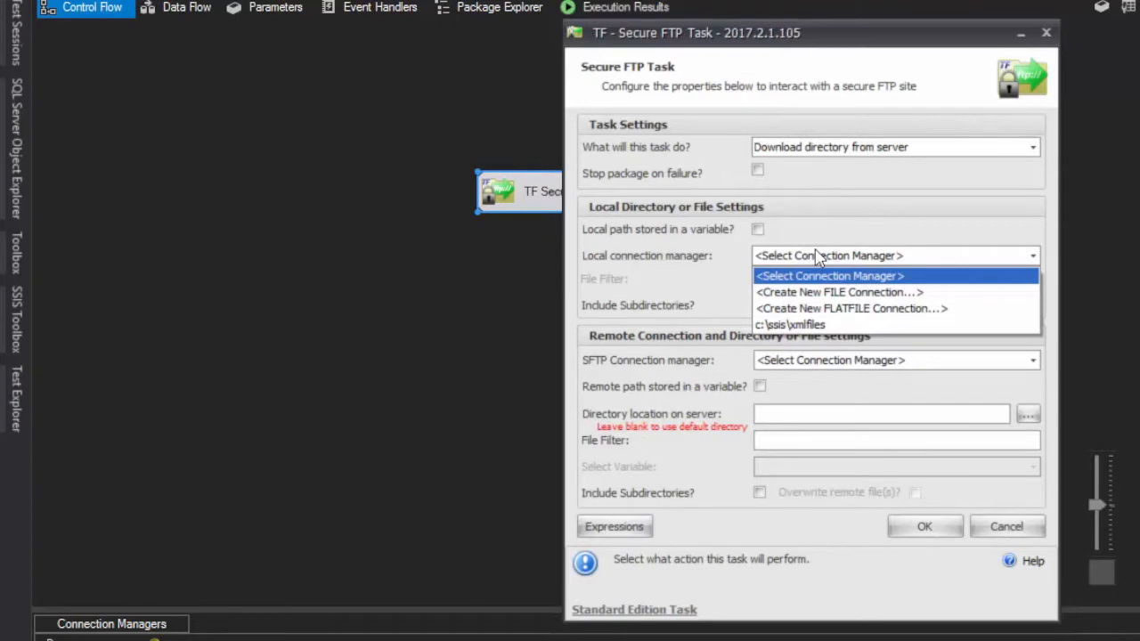
{"action": "left_click", "coordinate": [789, 324]}
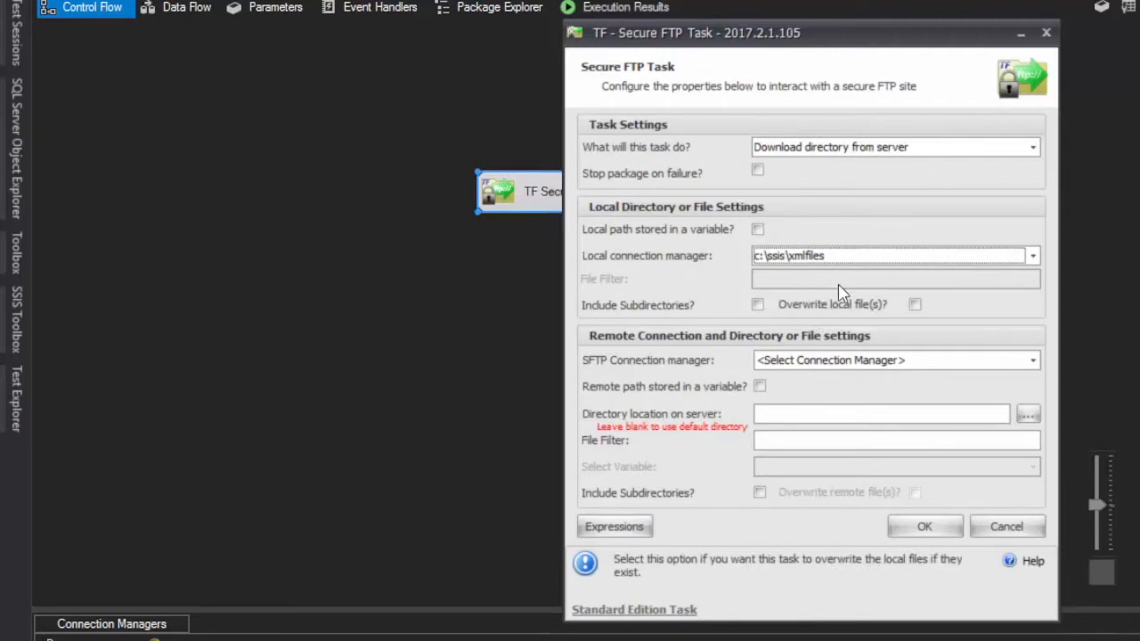
{"action": "mouse_move", "coordinate": [917, 307]}
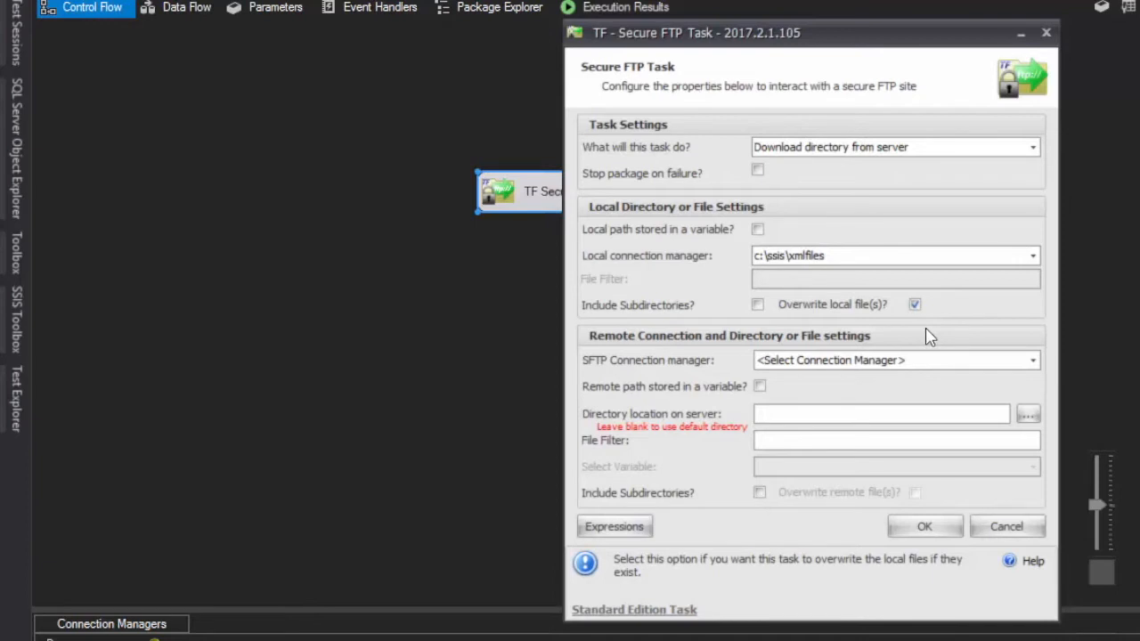
{"action": "left_click", "coordinate": [1030, 360]}
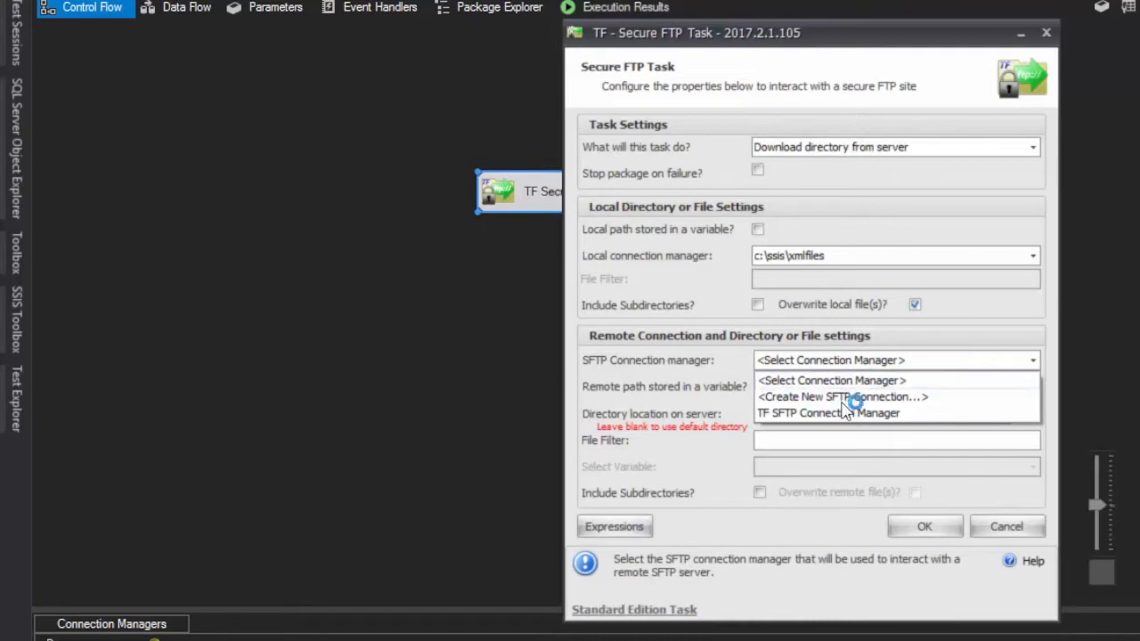
- Use TF SFTP Connection Manager, remote directory /Task Factory, and File Filter *.xml
{"action": "left_click", "coordinate": [827, 413]}
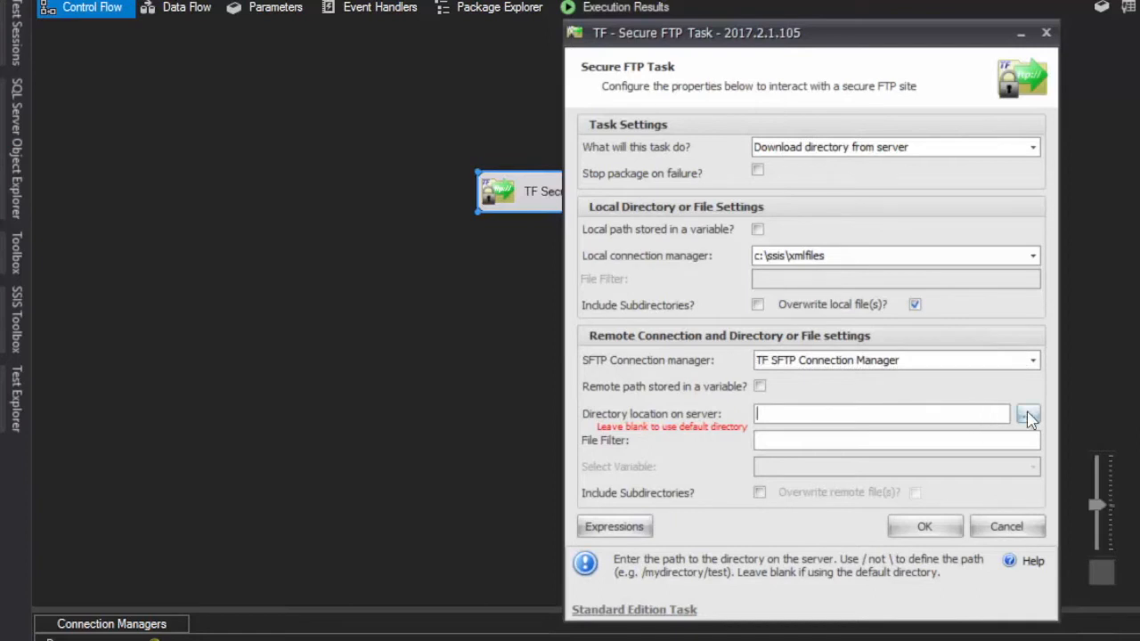
{"action": "mouse_move", "coordinate": [826, 428]}
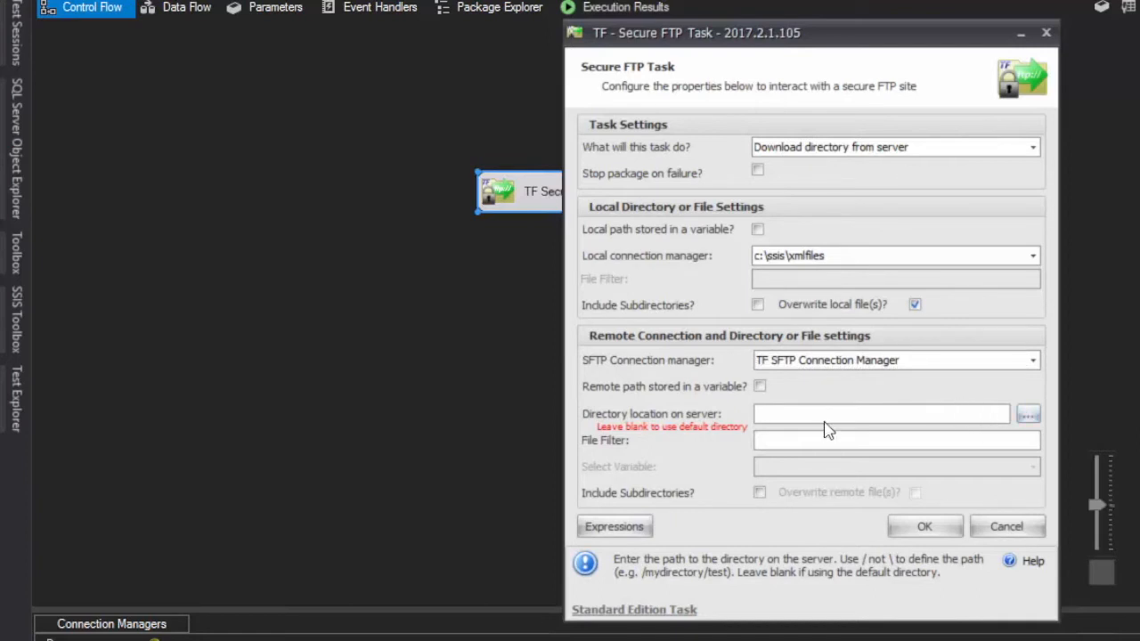
{"action": "left_click", "coordinate": [882, 413]}
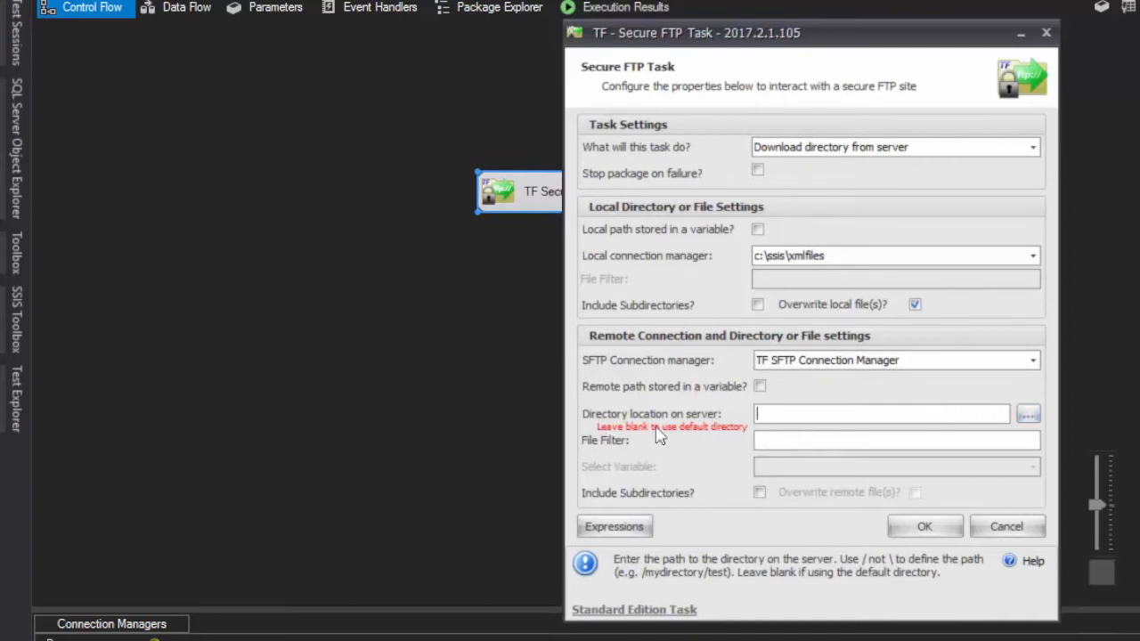
{"action": "mouse_move", "coordinate": [805, 440]}
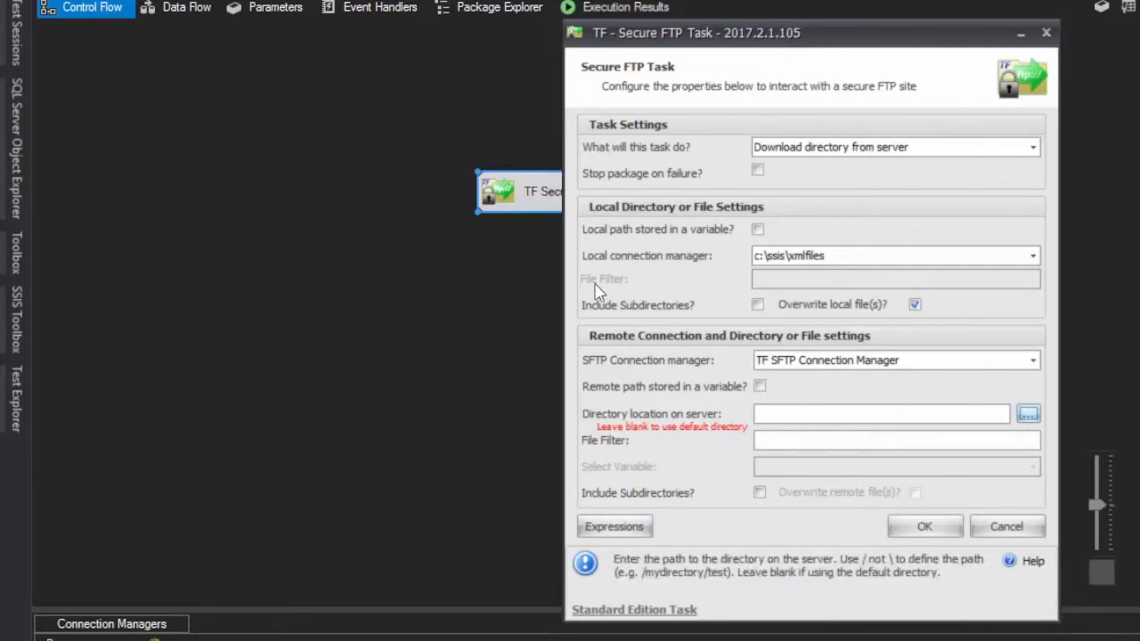
{"action": "left_click", "coordinate": [1028, 413]}
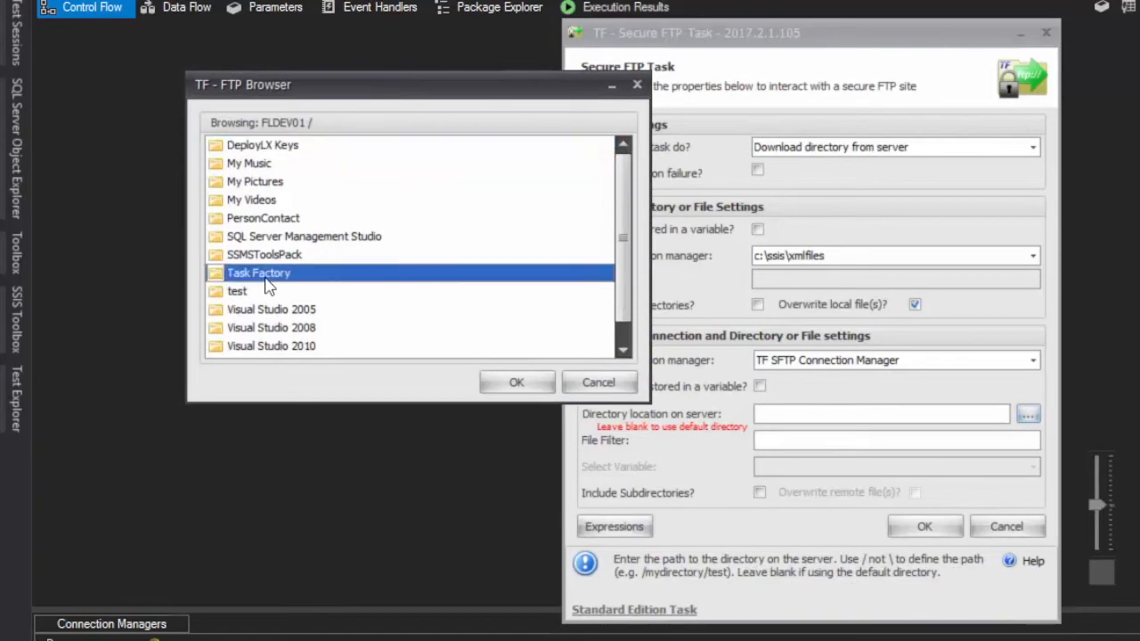
{"action": "left_click", "coordinate": [516, 381]}
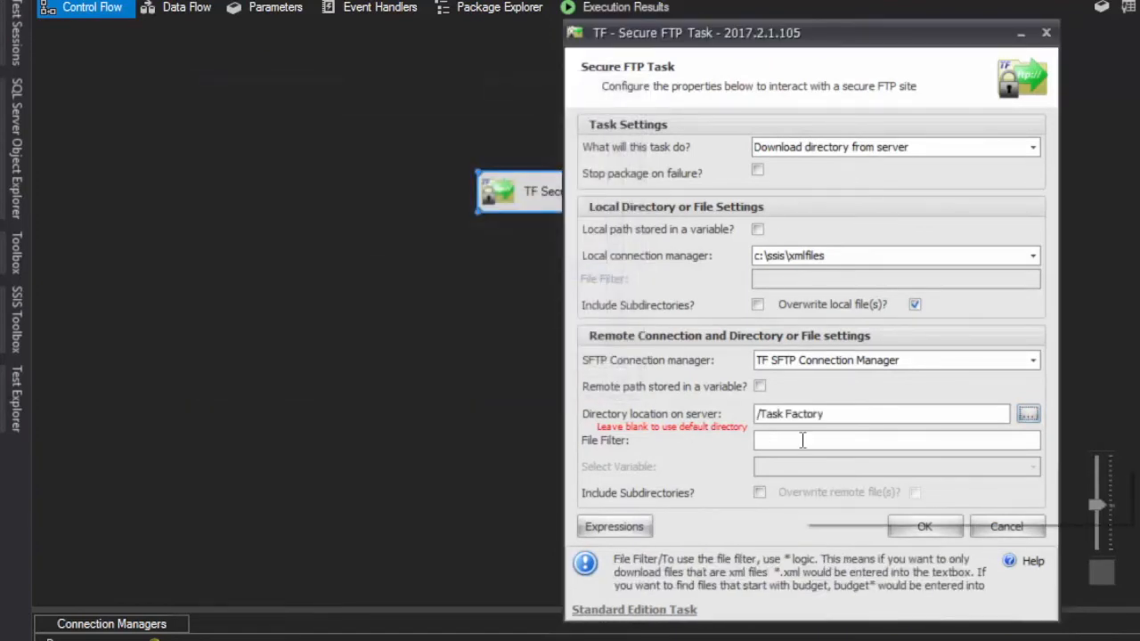
{"action": "type", "text": "*."}
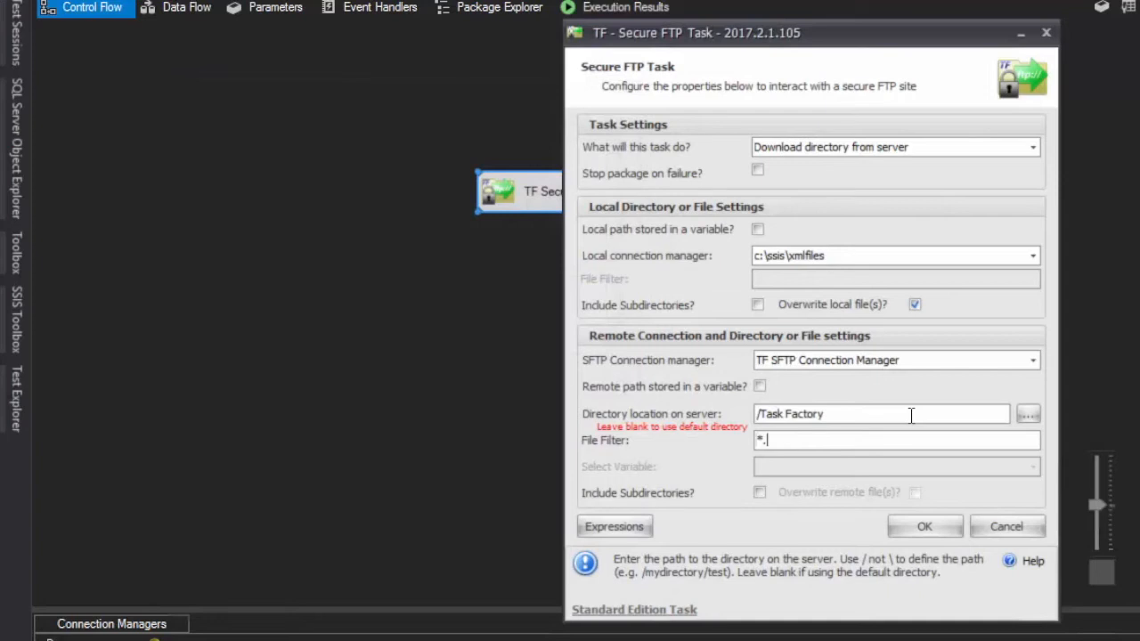
{"action": "type", "text": "xml"}
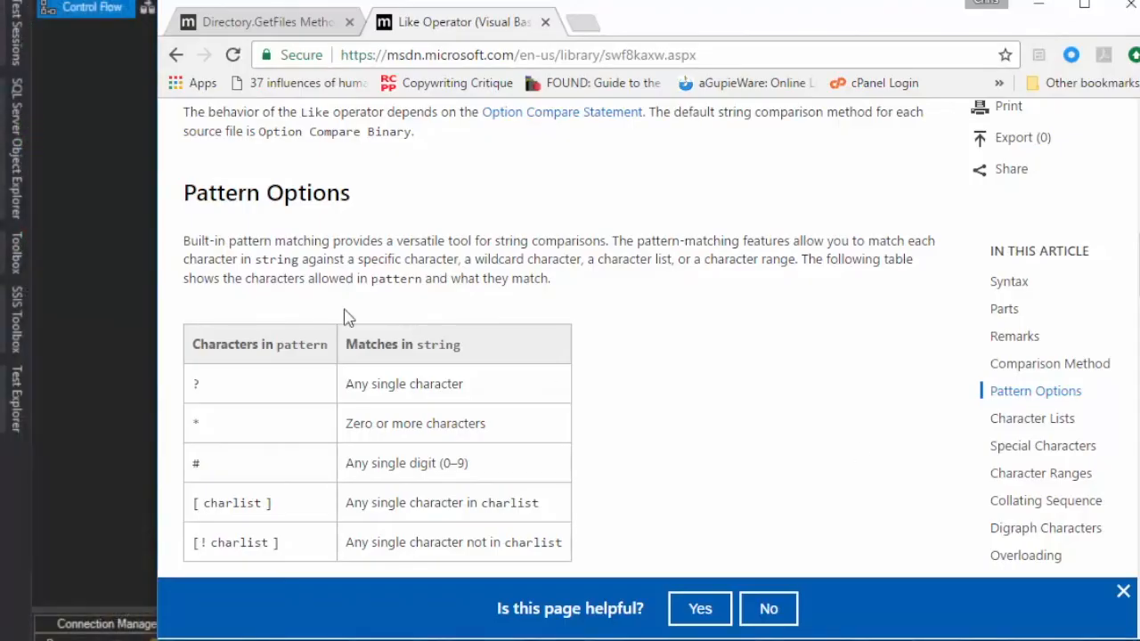
{"action": "scroll", "scroll_direction": "up", "scroll_amount": 3}
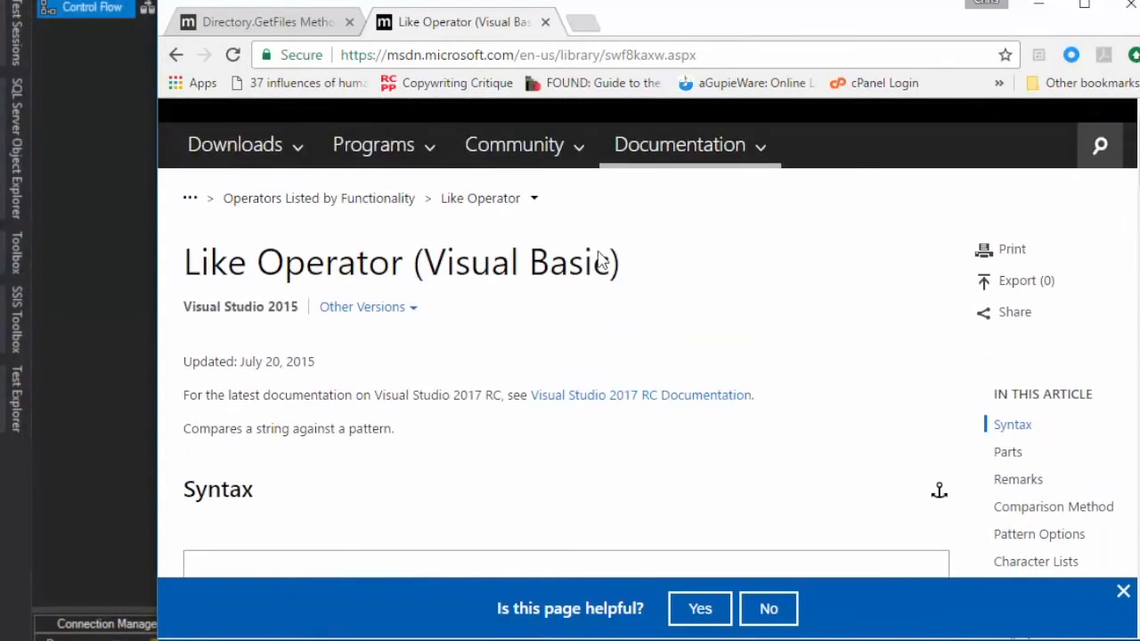
{"action": "scroll", "scroll_direction": "up", "scroll_amount": 3}
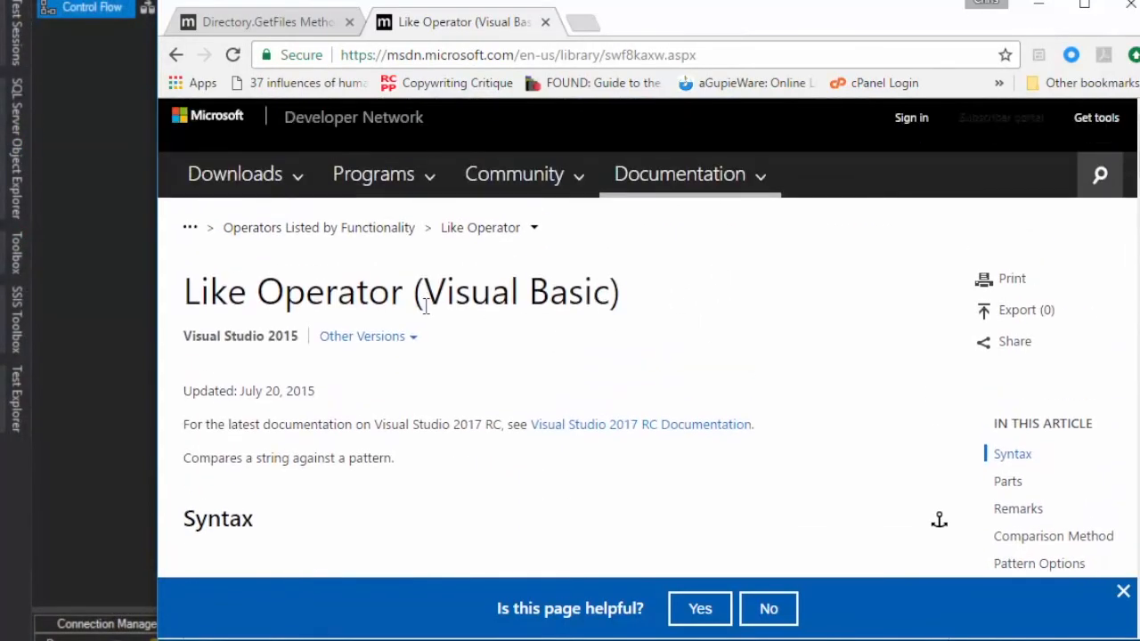
{"action": "scroll", "scroll_direction": "down", "scroll_amount": 3}
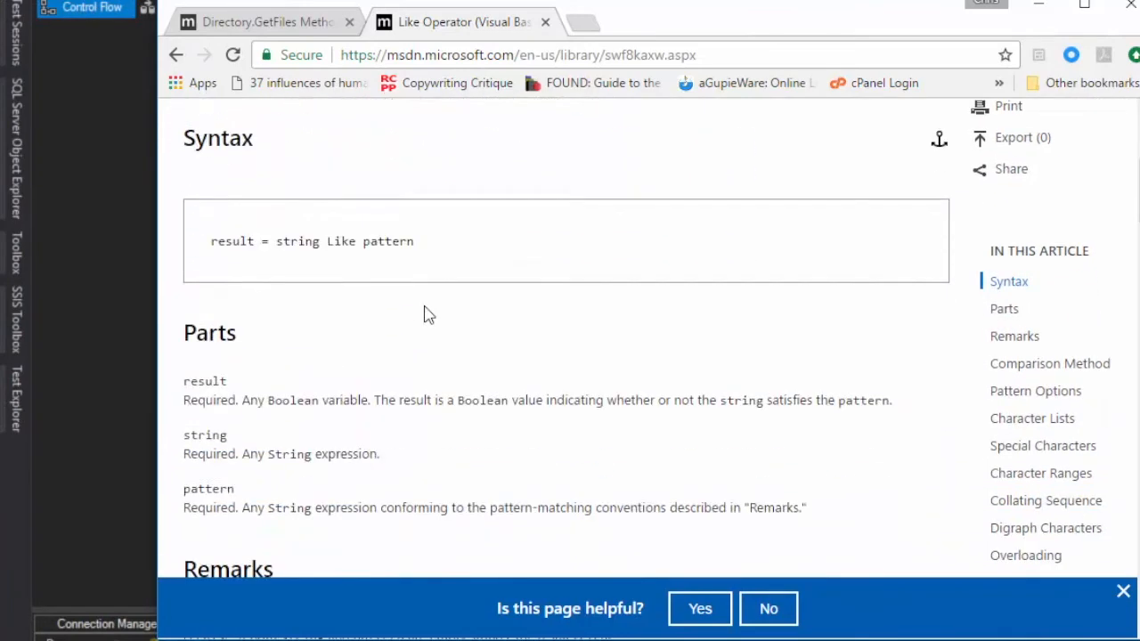
{"action": "scroll", "scroll_direction": "down", "scroll_amount": 3}
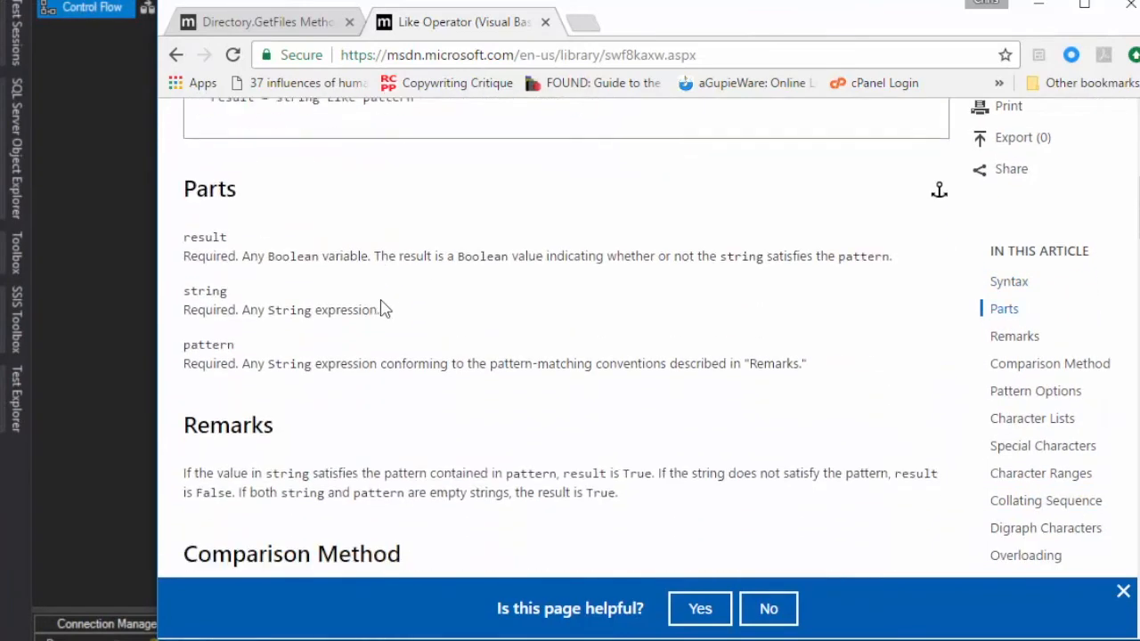
{"action": "scroll", "scroll_direction": "down", "scroll_amount": 3}
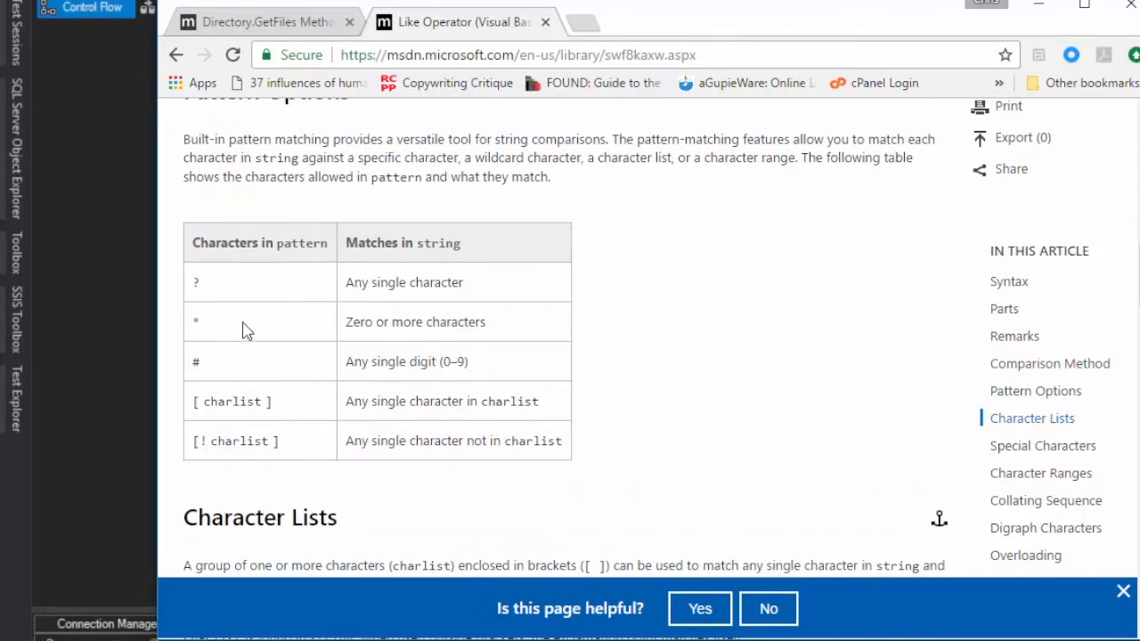
{"action": "double_click", "coordinate": [195, 321]}
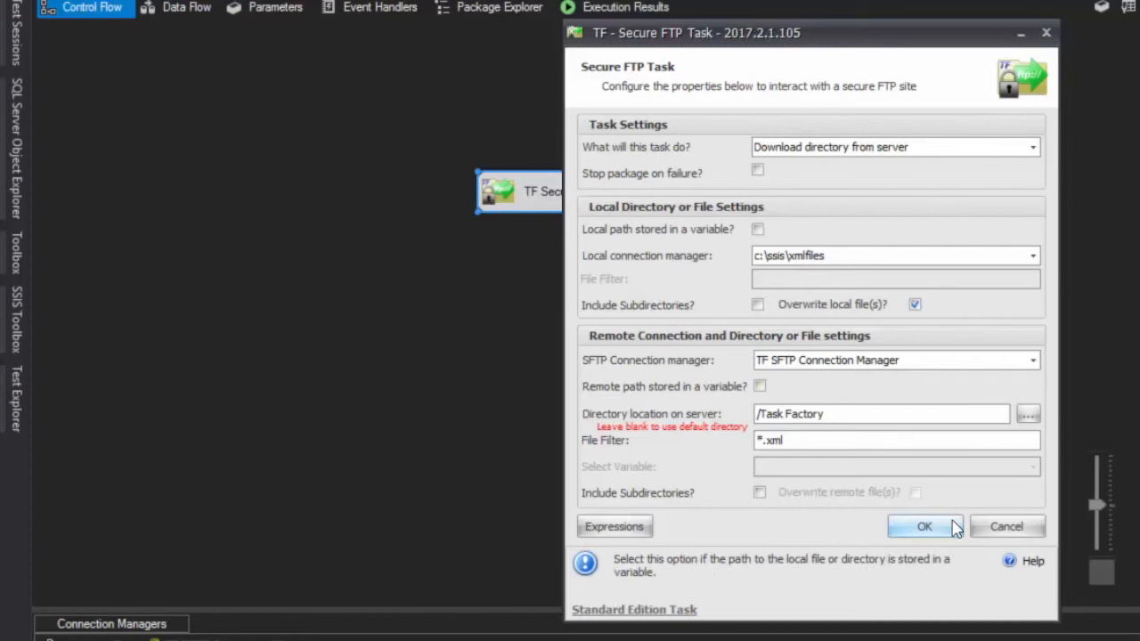
- Keep the task settings with OK and run the package
{"action": "right_click", "coordinate": [570, 193]}
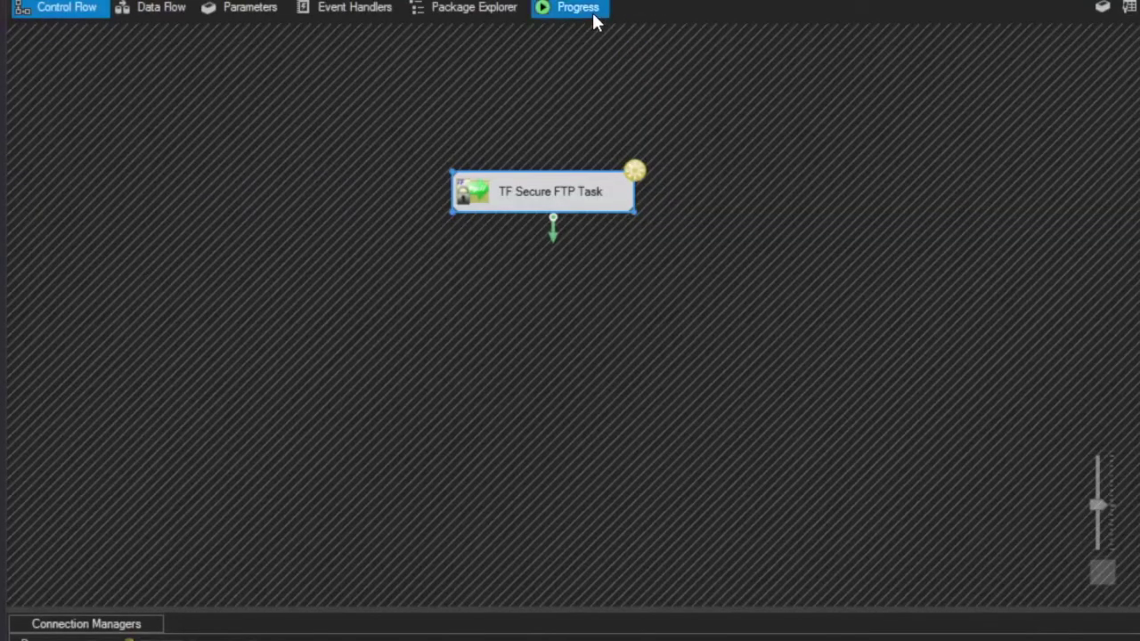
- Show the Progress log of the XML files downloaded into c:\ssis\xmlfiles
{"action": "left_click", "coordinate": [577, 7]}
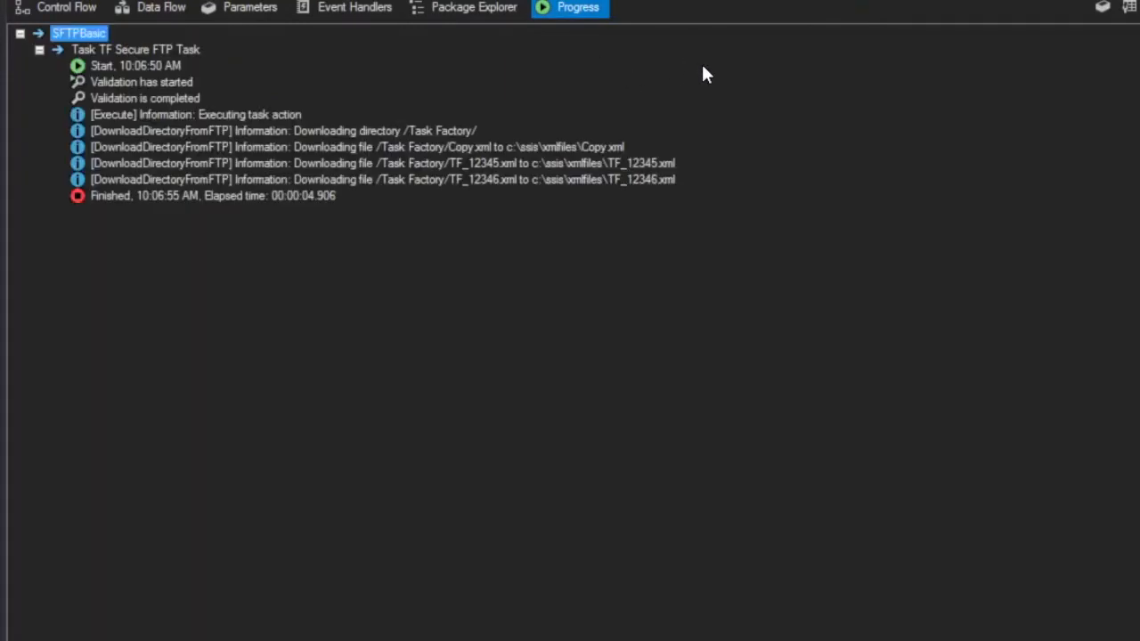
{"action": "mouse_move", "coordinate": [737, 33]}
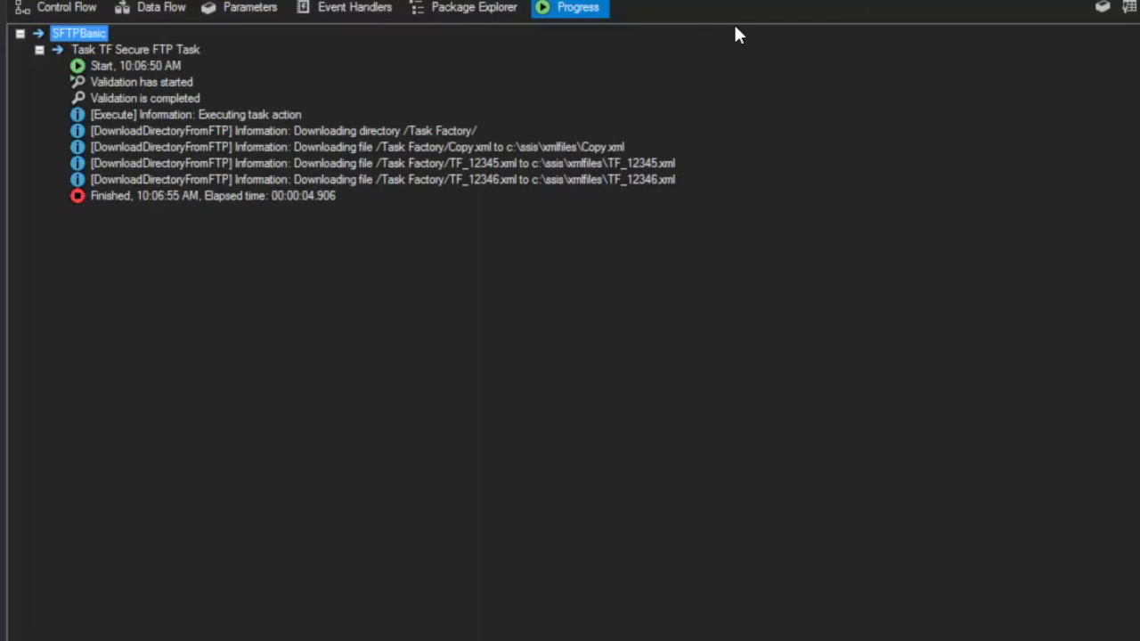